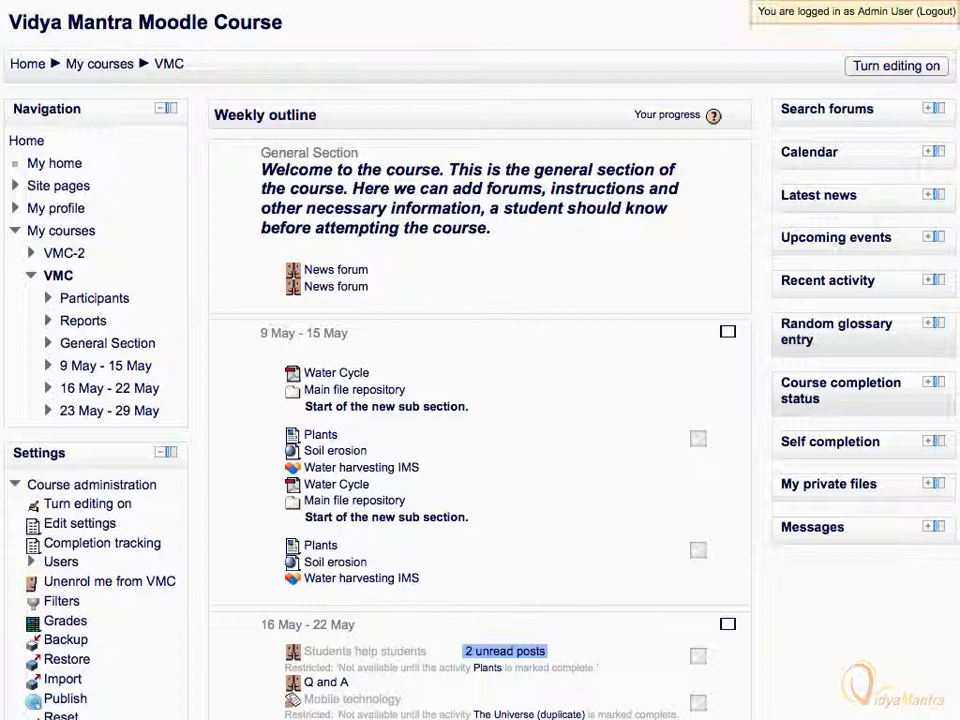
Step: Reach the admin user's Edit profile form via My profile settings in the Settings block
scroll("down", 3)
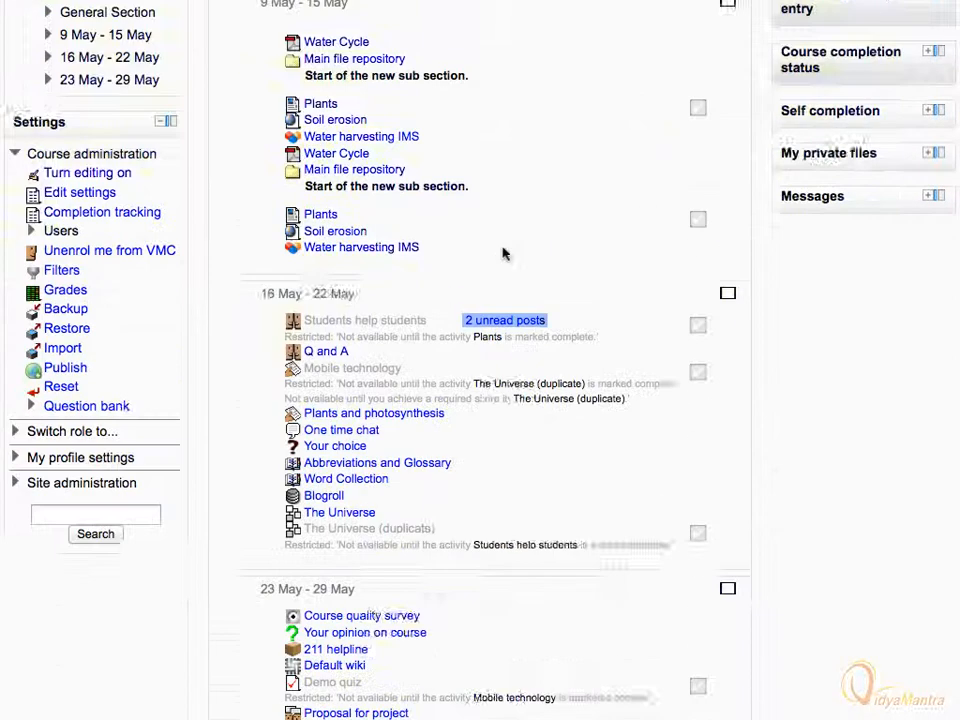
scroll("down", 3)
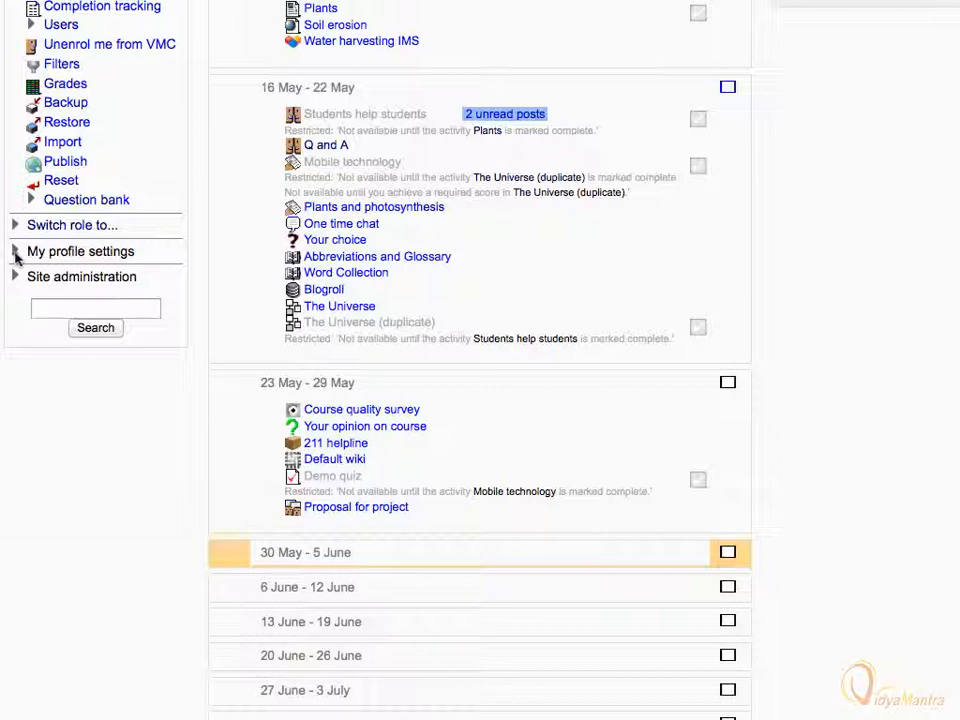
left_click(80, 252)
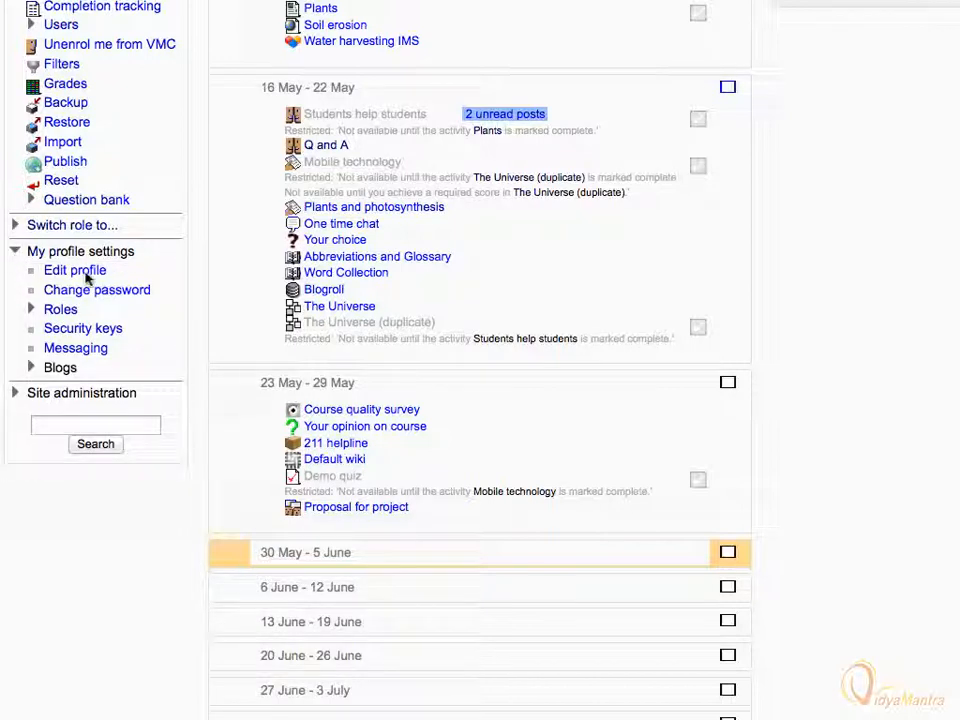
left_click(74, 270)
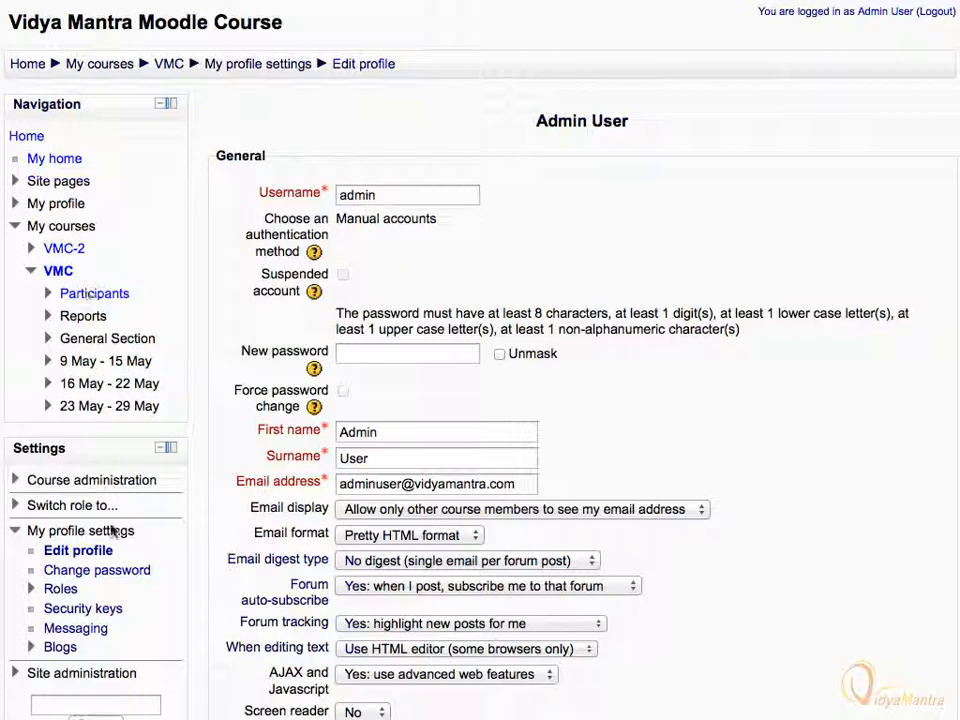
Step: View the admin user's profile summary with email, last access, roles and course profiles
left_click(96, 570)
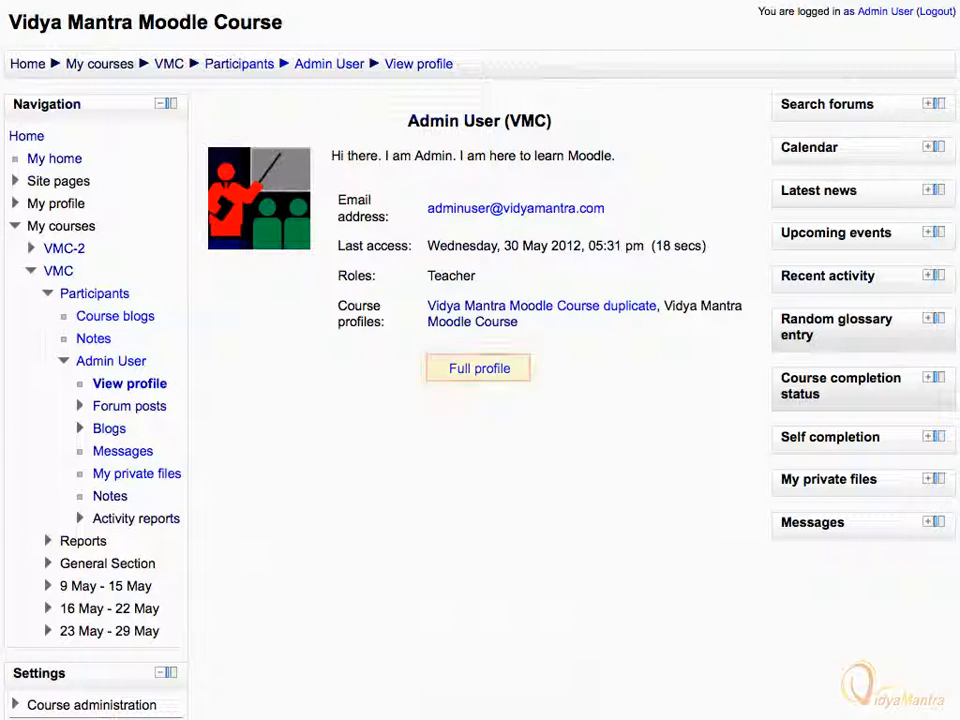
scroll("down", 3)
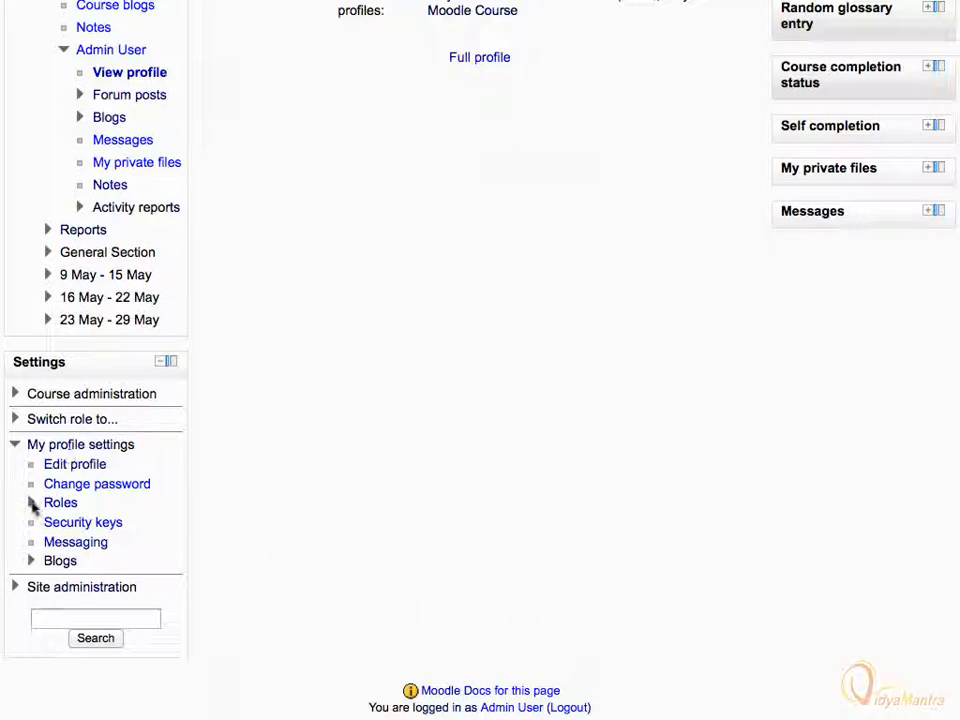
Step: Expand Roles under profile settings, then go to the Messaging notification settings page
left_click(60, 502)
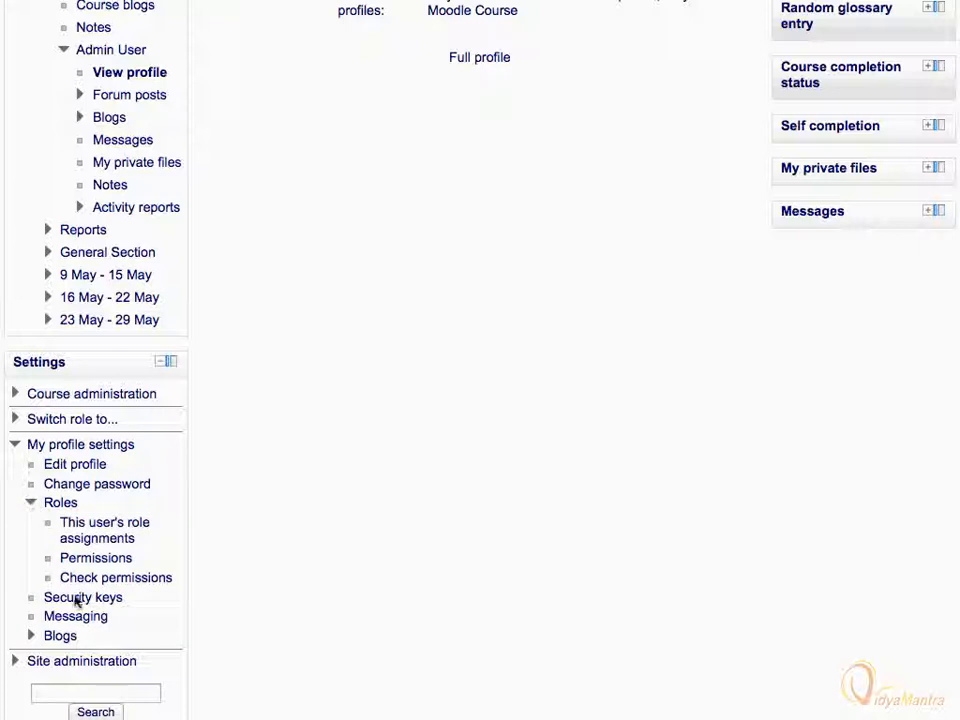
mouse_move(76, 616)
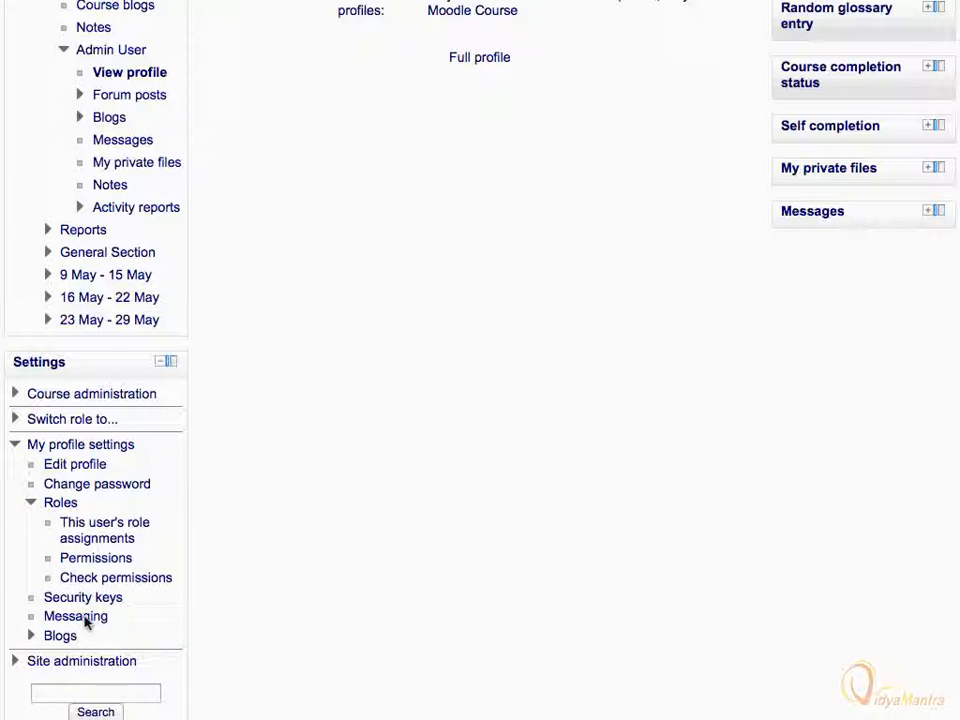
left_click(76, 616)
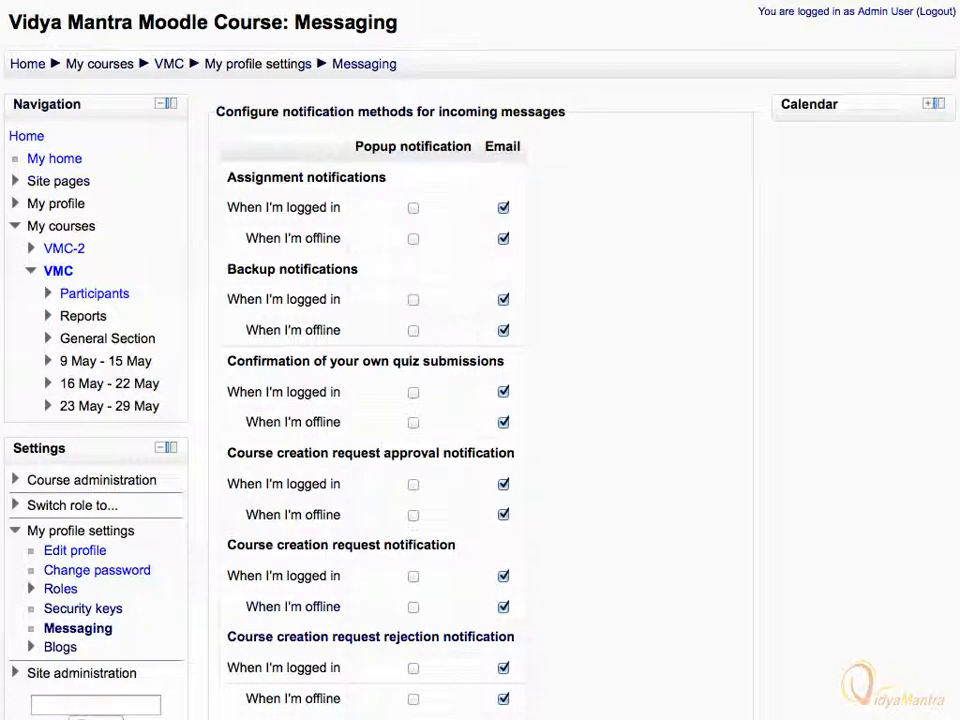
Step: Review the popup and email notification list, then go to the Blogs preferences page
scroll("down", 3)
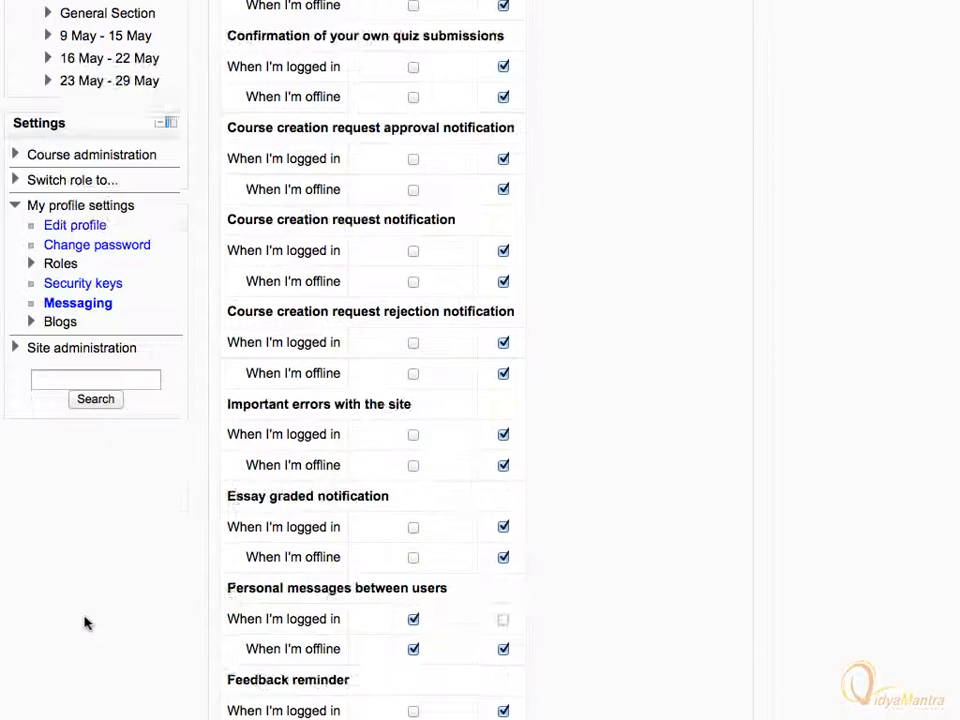
scroll("down", 3)
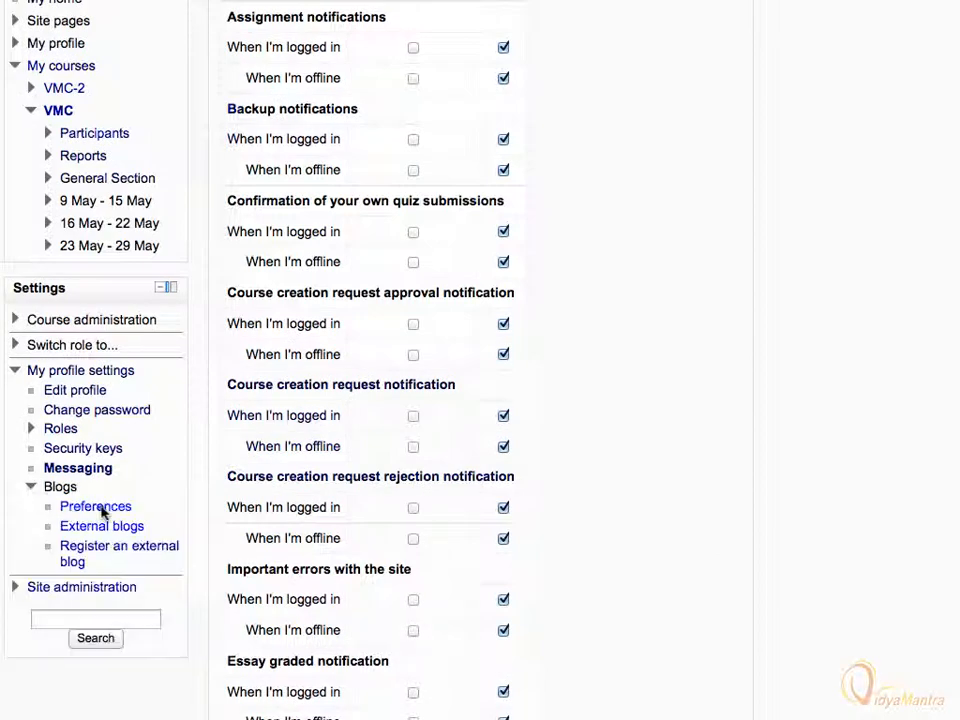
left_click(96, 506)
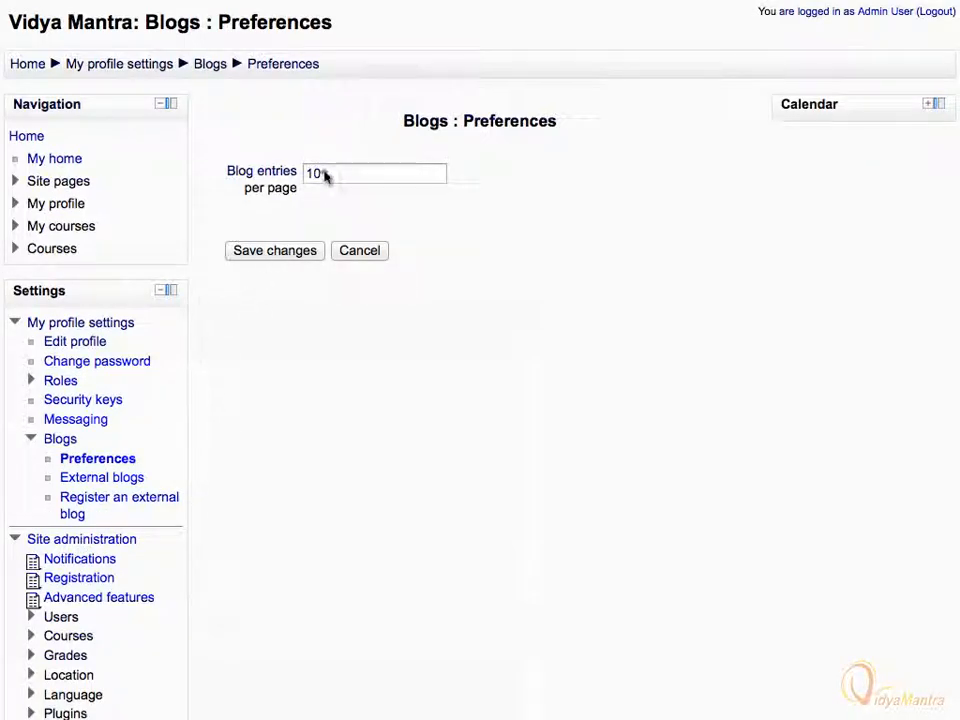
Step: Set Blog entries per page to 5 and move on to the External blogs page
type("5")
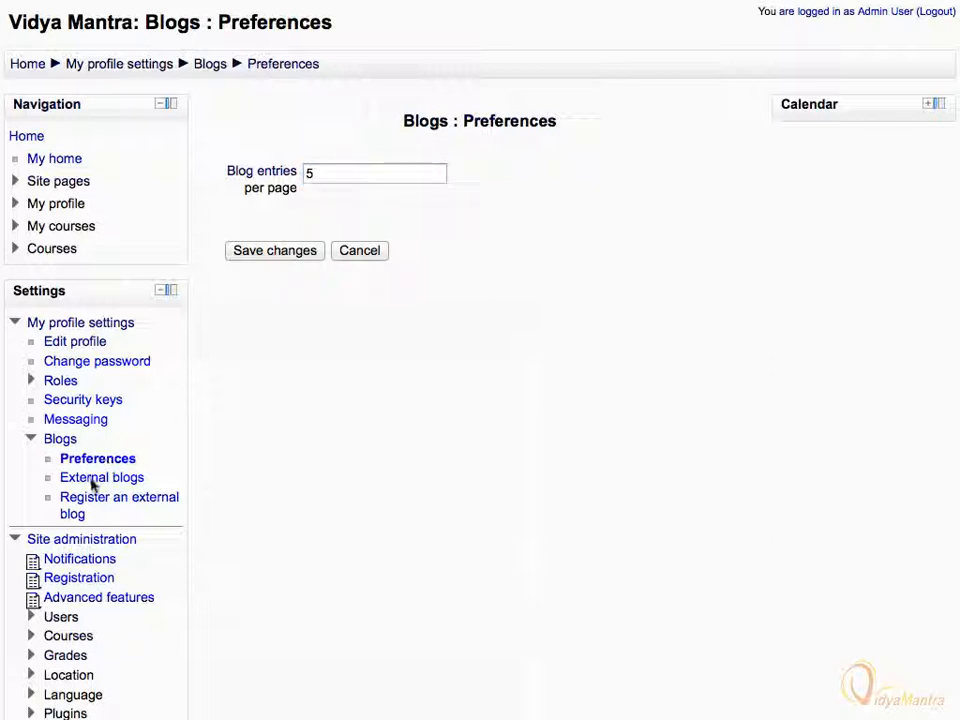
left_click(100, 476)
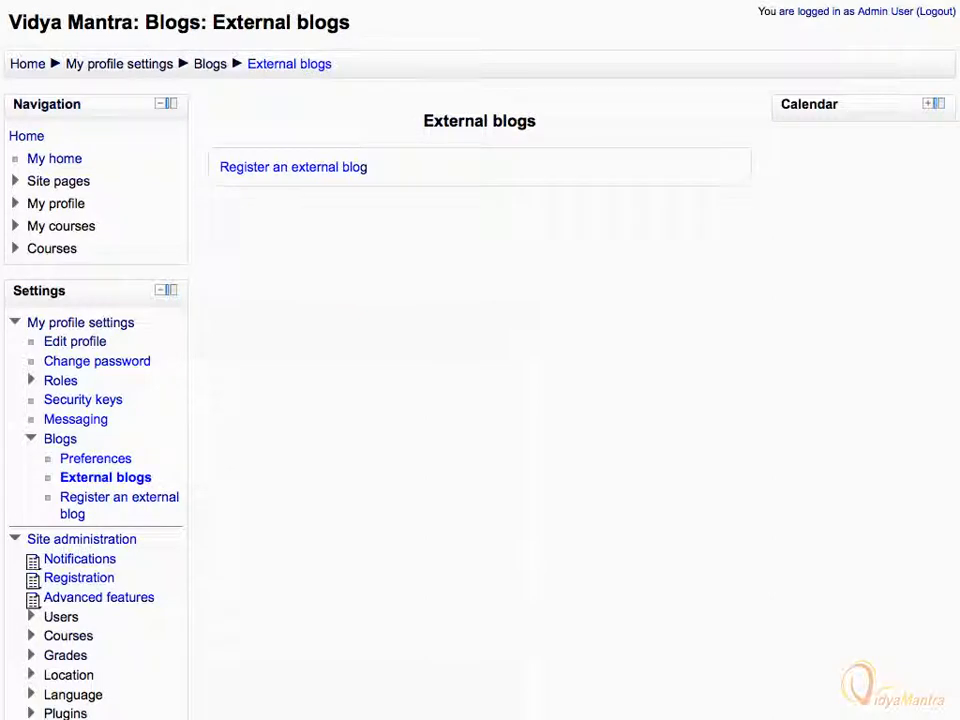